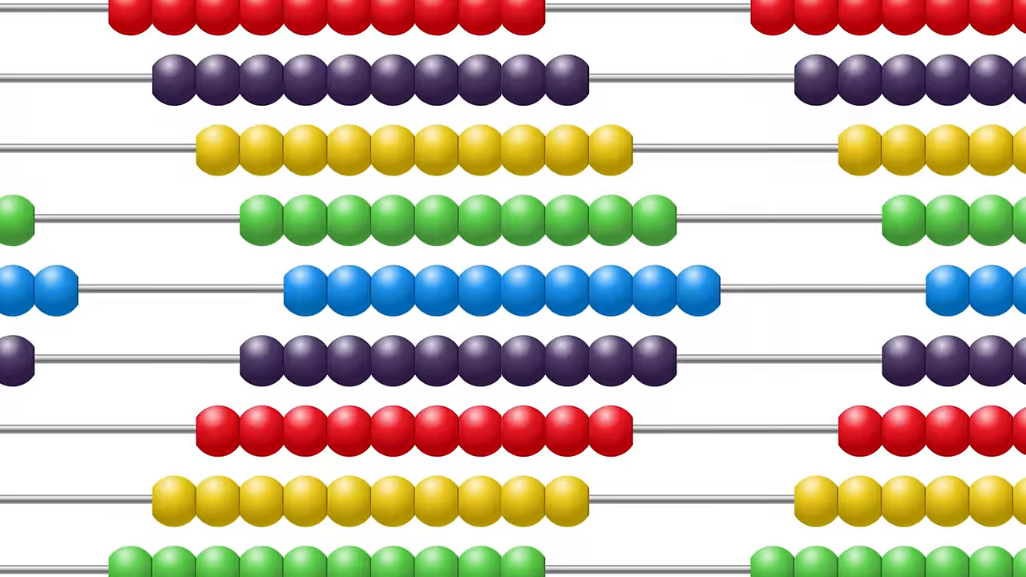
scroll("down", 3)
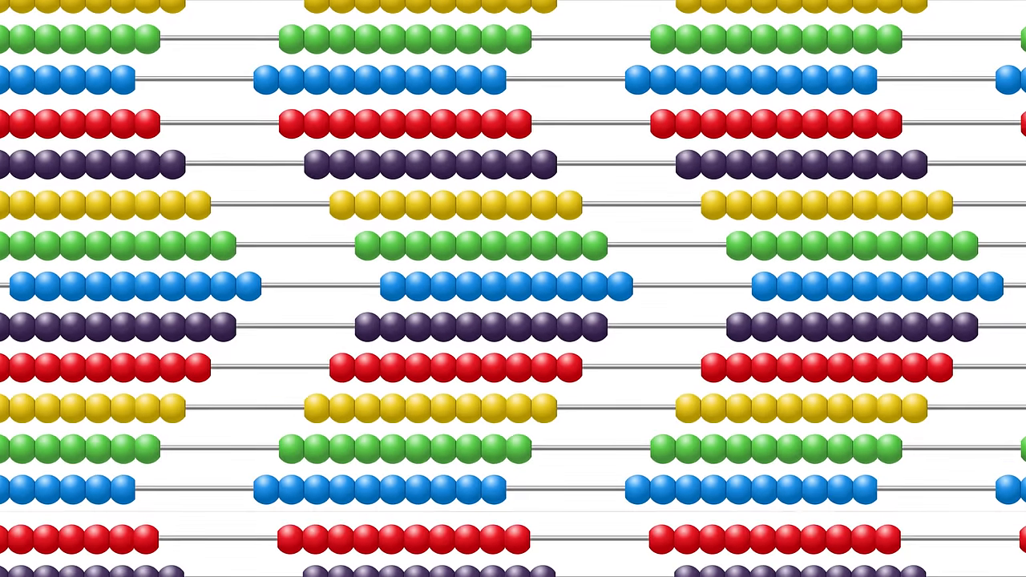